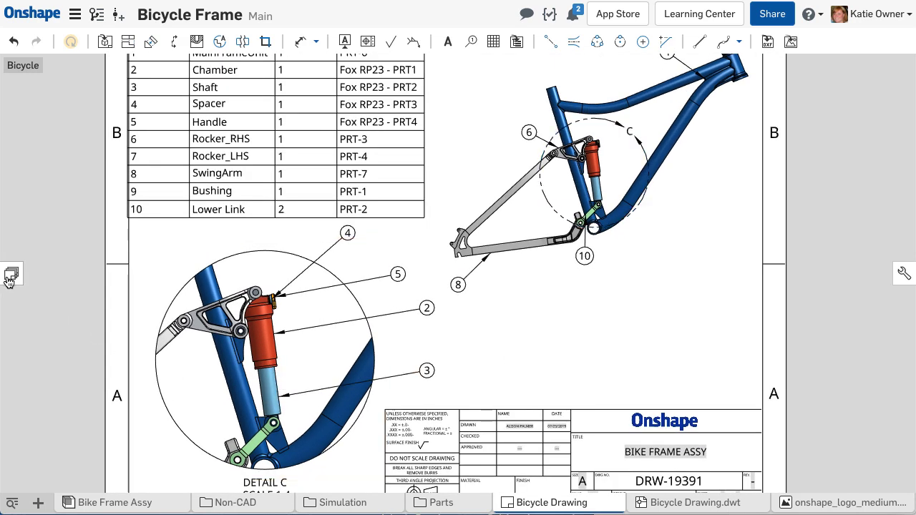
Step: Browse the drawing's sheets, switch to the Bike Frame Assy tab and bring up the insert-new-element choices
click(12, 275)
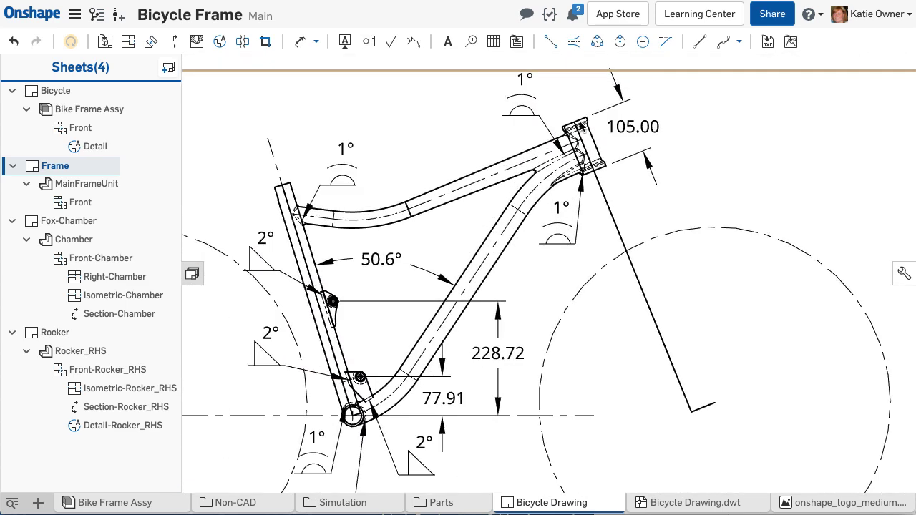
click(68, 221)
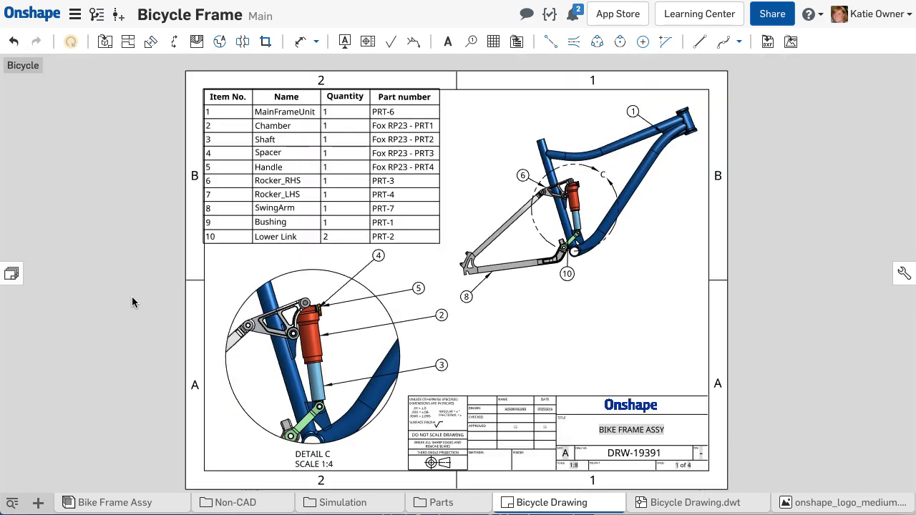
click(112, 501)
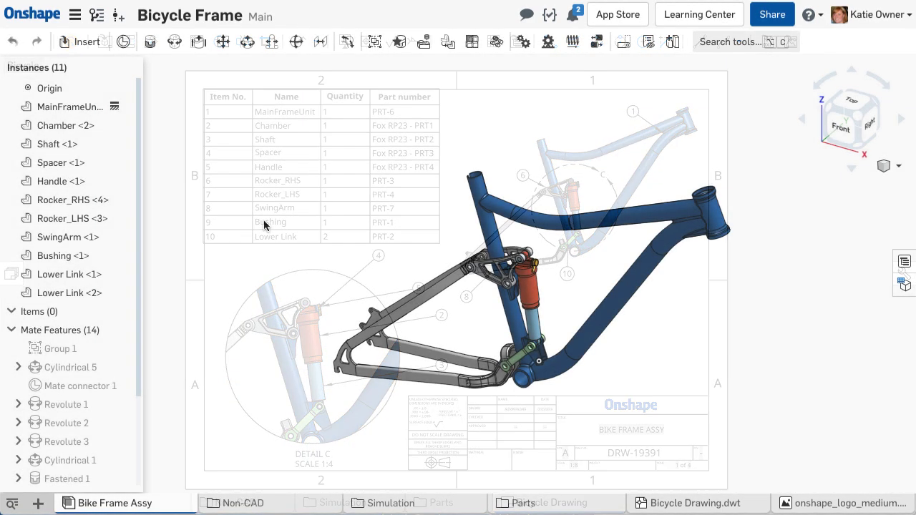
click(114, 502)
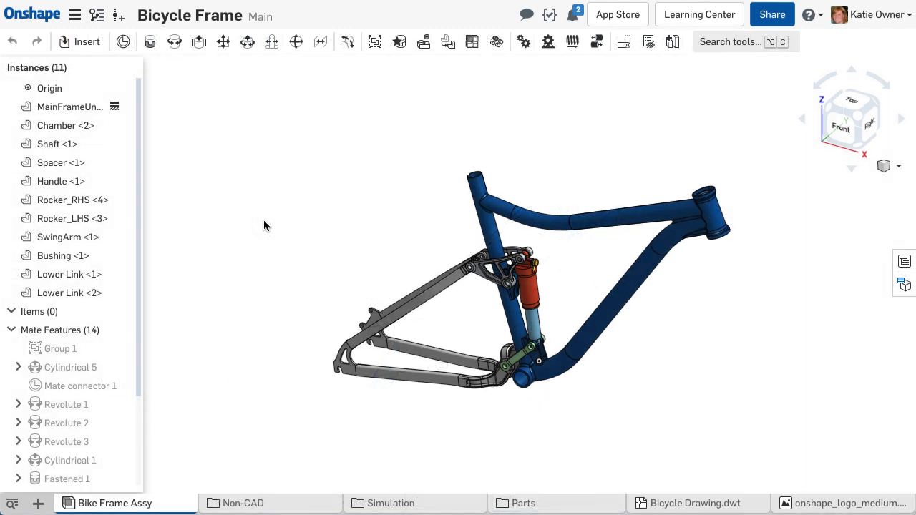
click(37, 504)
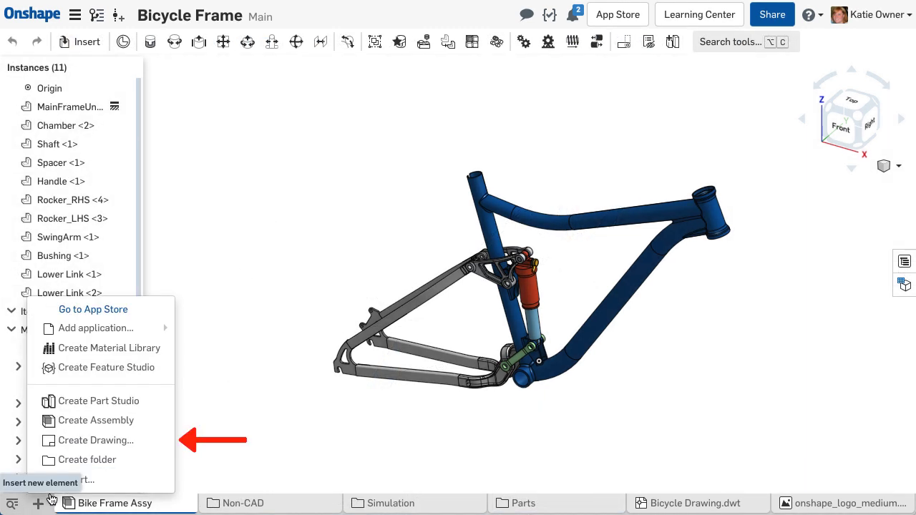
Step: Start Create Drawing, show Onshape's templates and filter them by ANSI then ISO
click(96, 441)
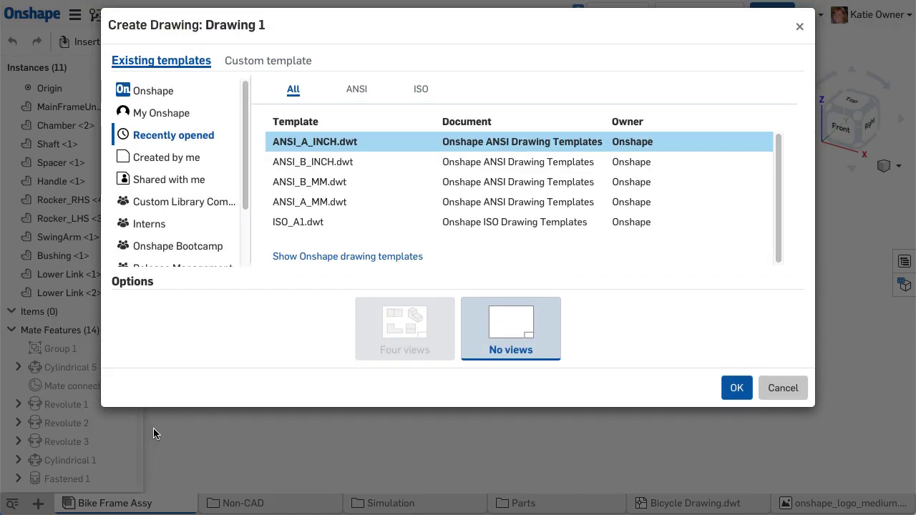
click(153, 90)
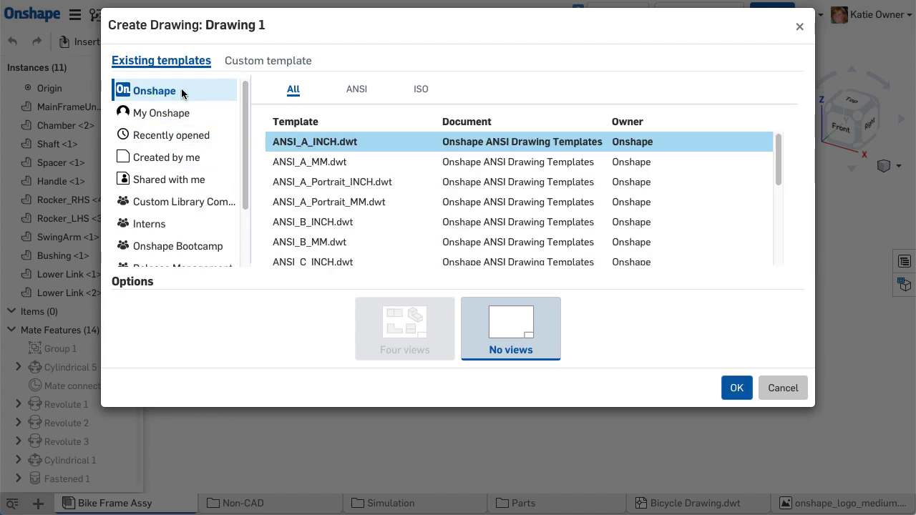
click(356, 89)
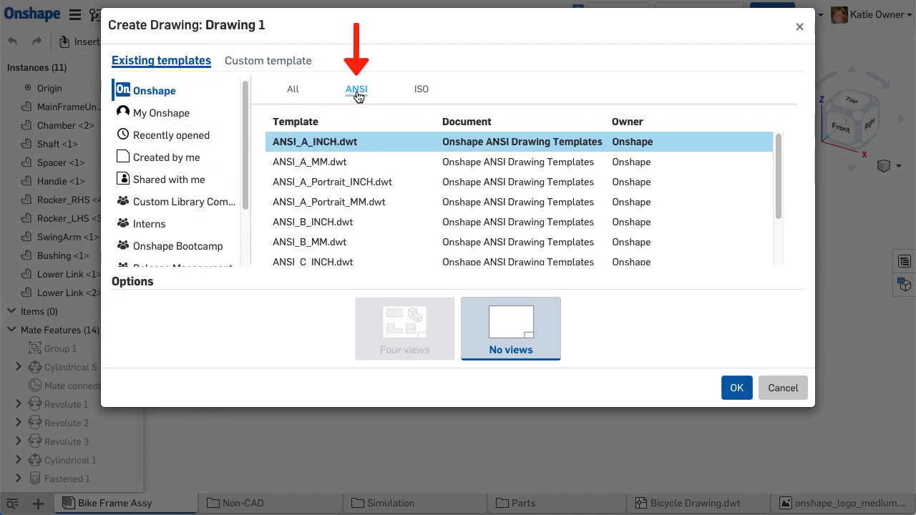
click(421, 89)
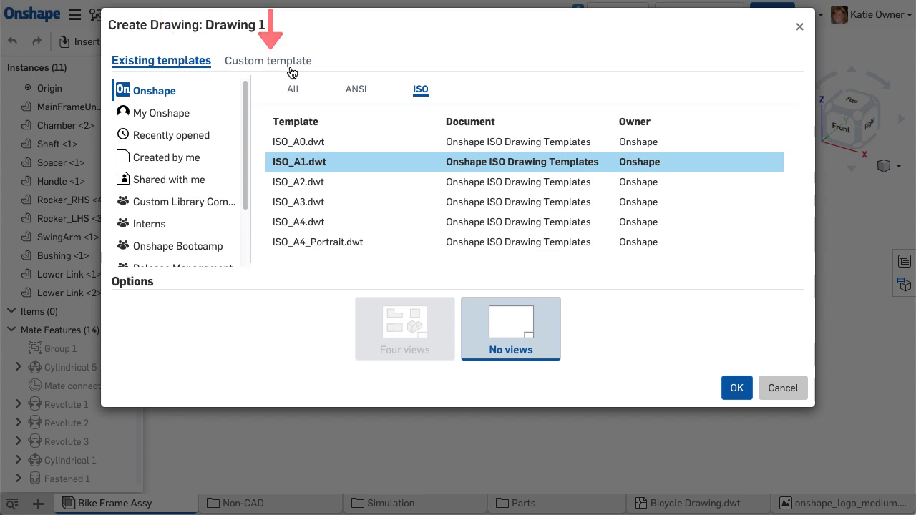
click(782, 386)
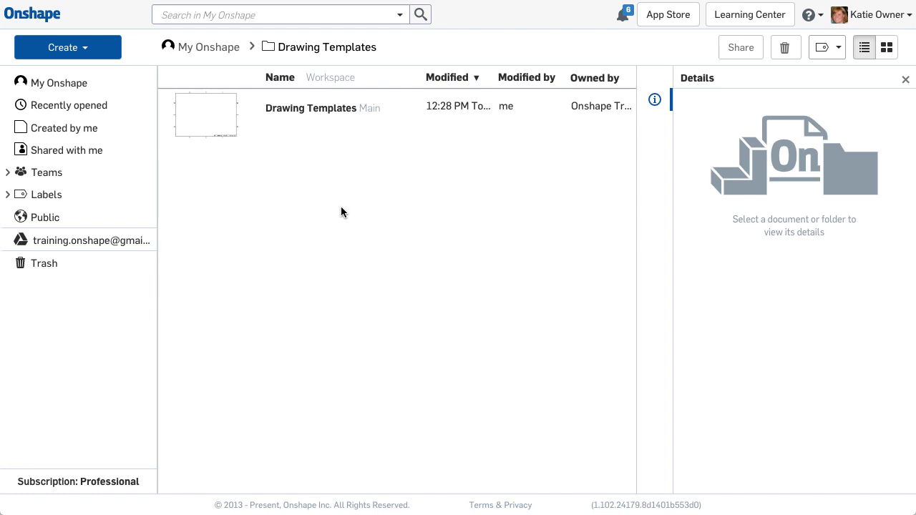
right_click(322, 109)
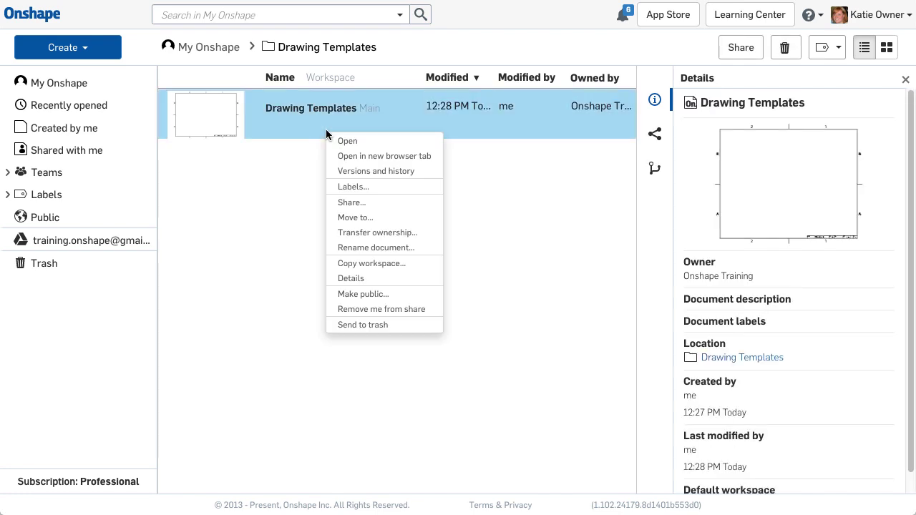
click(352, 202)
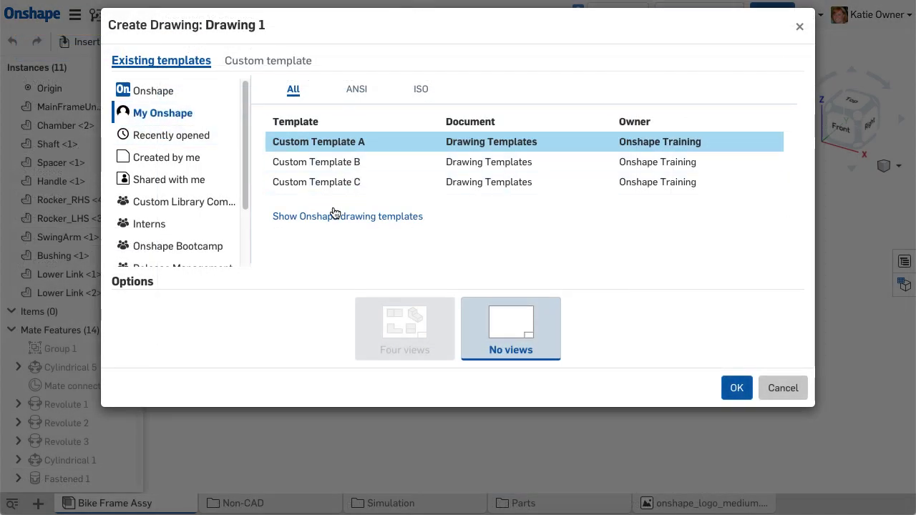
click(347, 216)
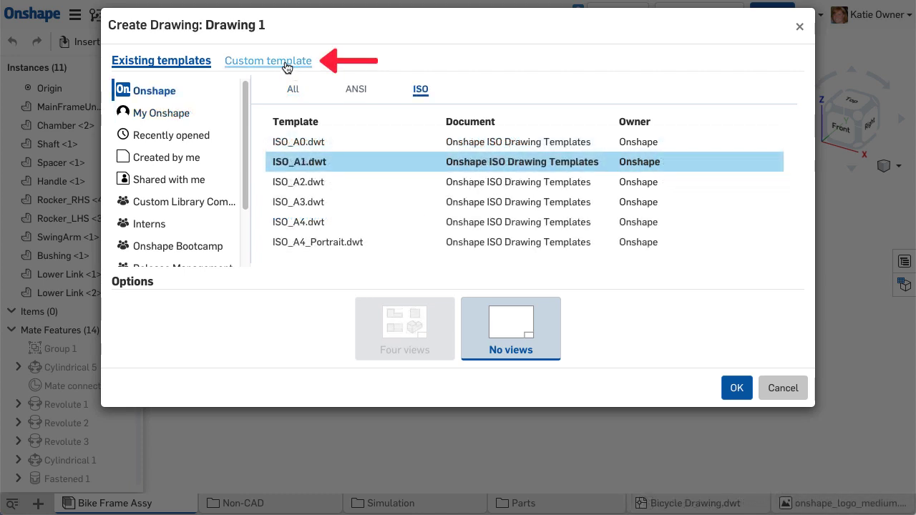
Step: Define a custom ANSI A-size inch template with third-angle projection, border and title block, and create the drawing
click(269, 60)
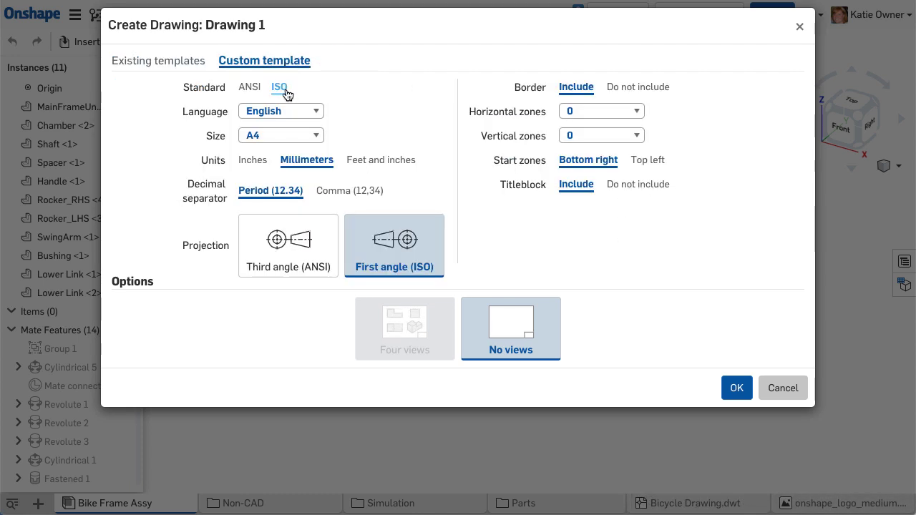
mouse_move(371, 249)
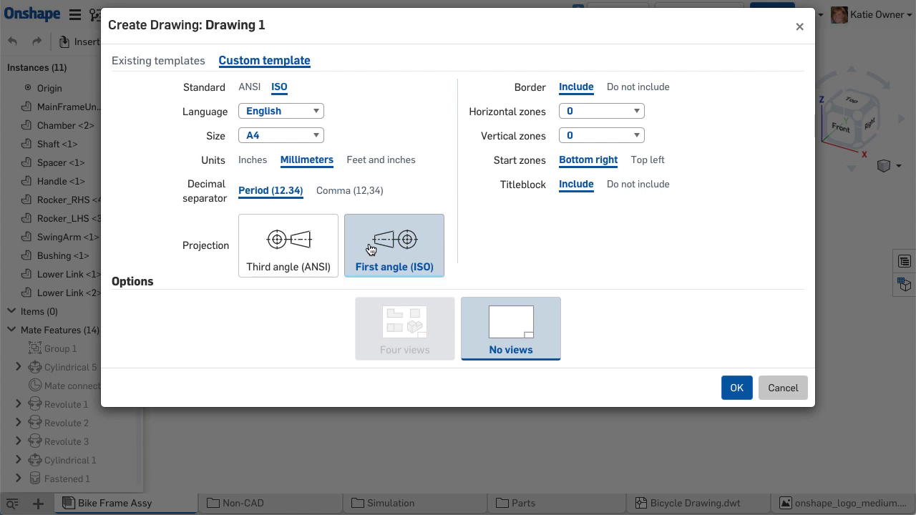
click(249, 87)
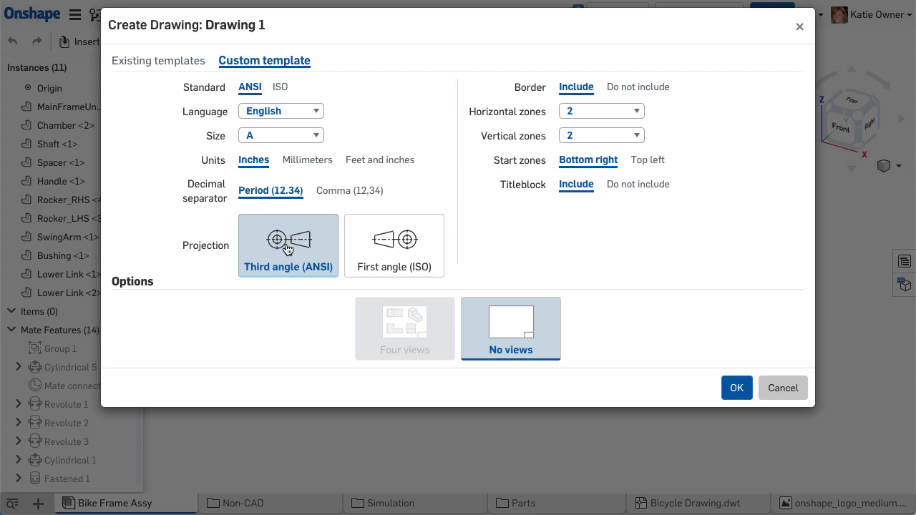
mouse_move(193, 306)
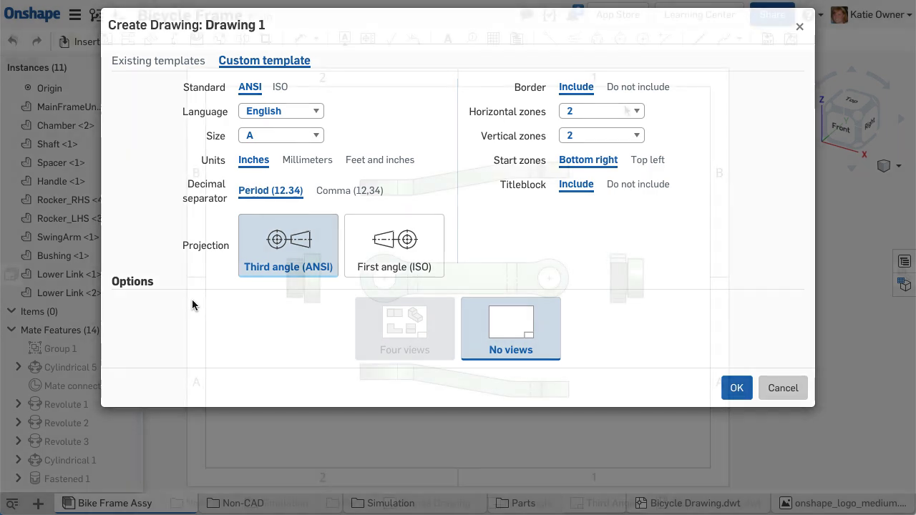
click(735, 386)
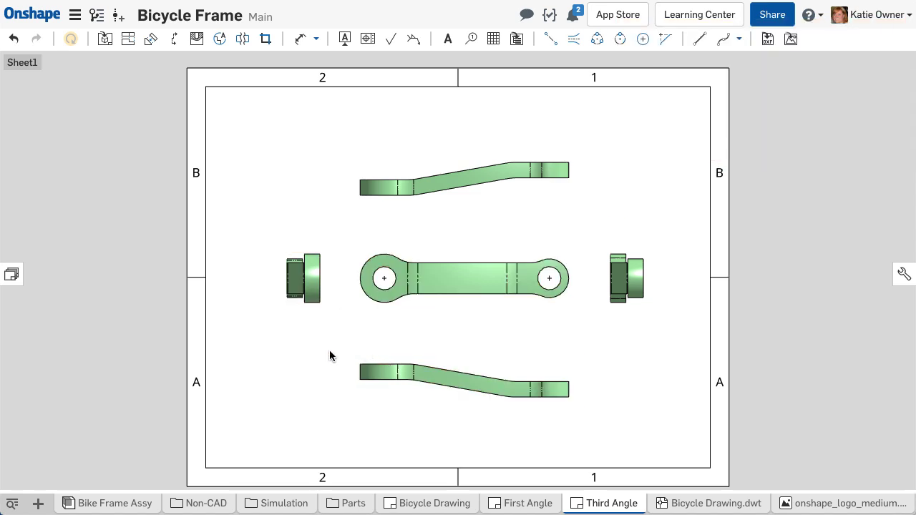
Step: Compare the First Angle and Third Angle link drawings, then reopen Create Drawing over Bike Frame Assy
click(527, 504)
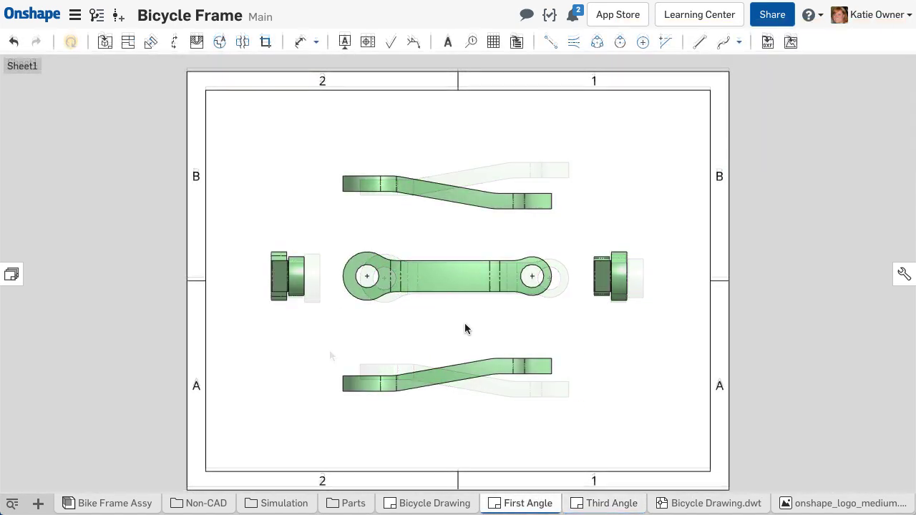
click(447, 278)
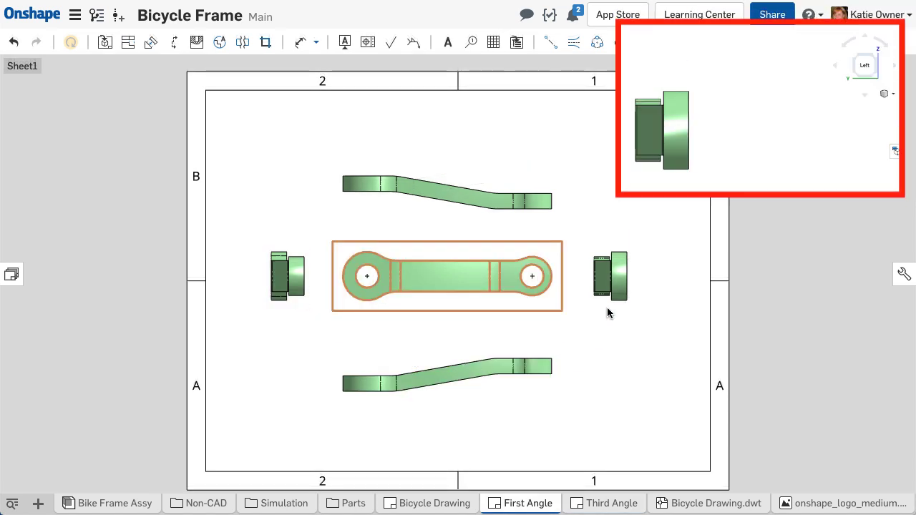
click(447, 192)
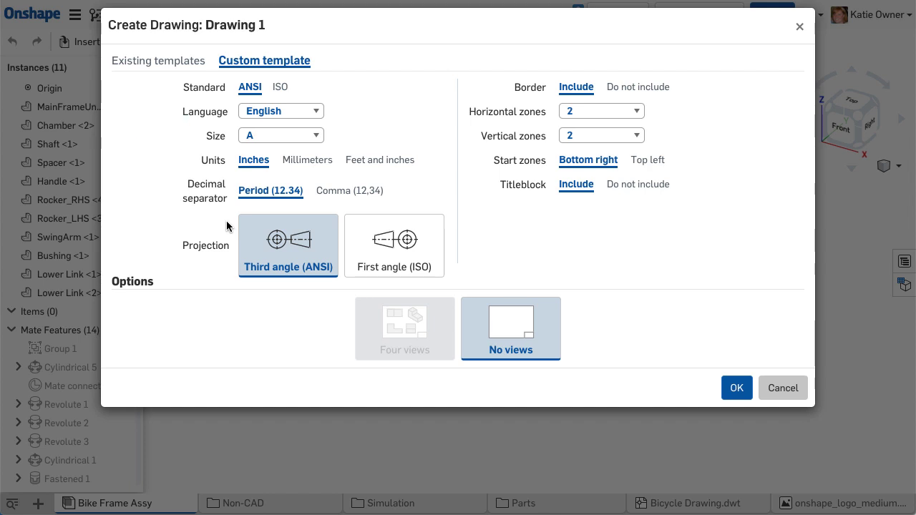
Step: Try ISO and A4 sheet options, read the Custom Templates help, then confirm ANSI, A size, inches
click(281, 135)
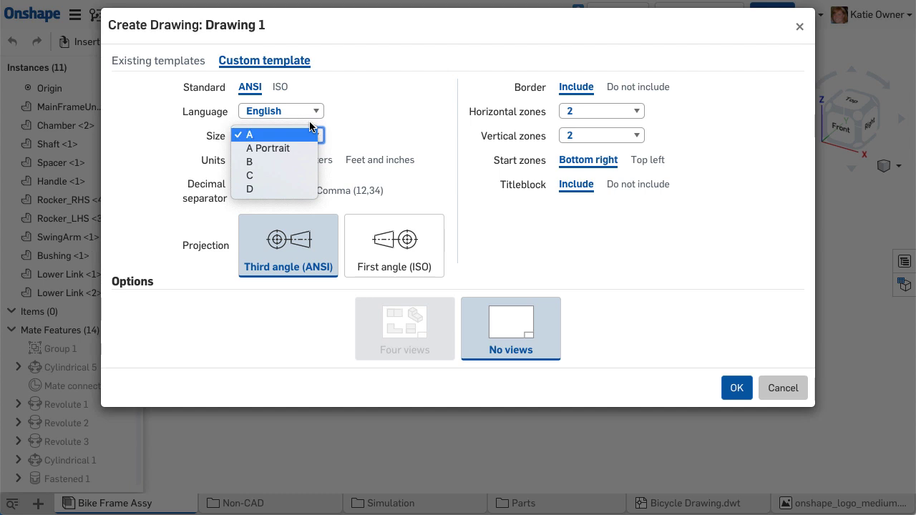
mouse_move(312, 136)
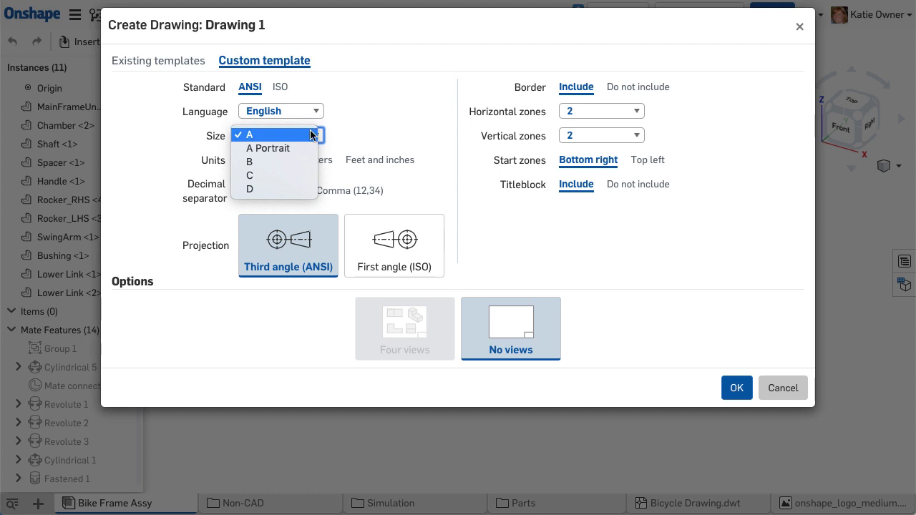
click(279, 87)
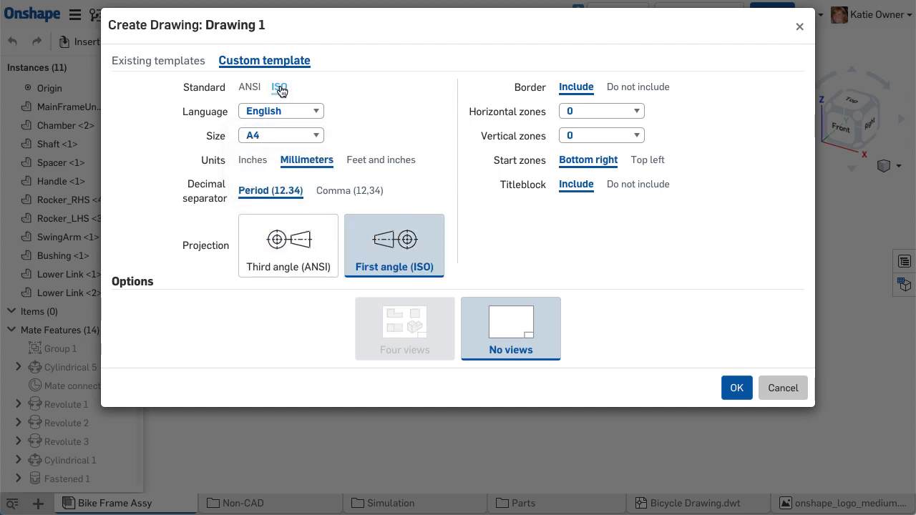
click(279, 87)
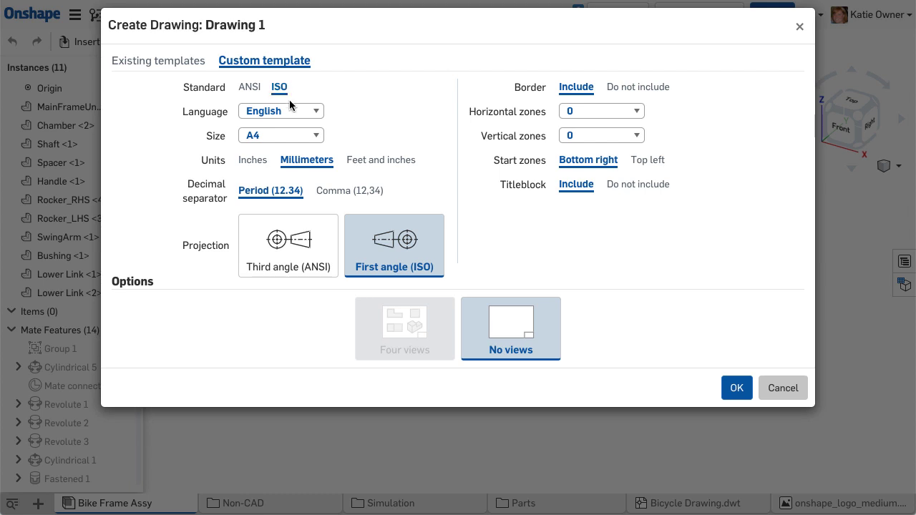
click(281, 134)
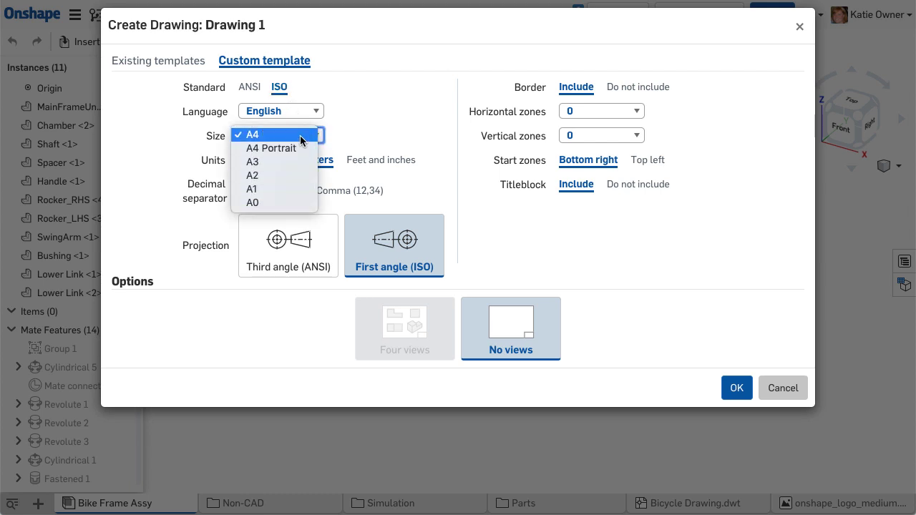
click(249, 135)
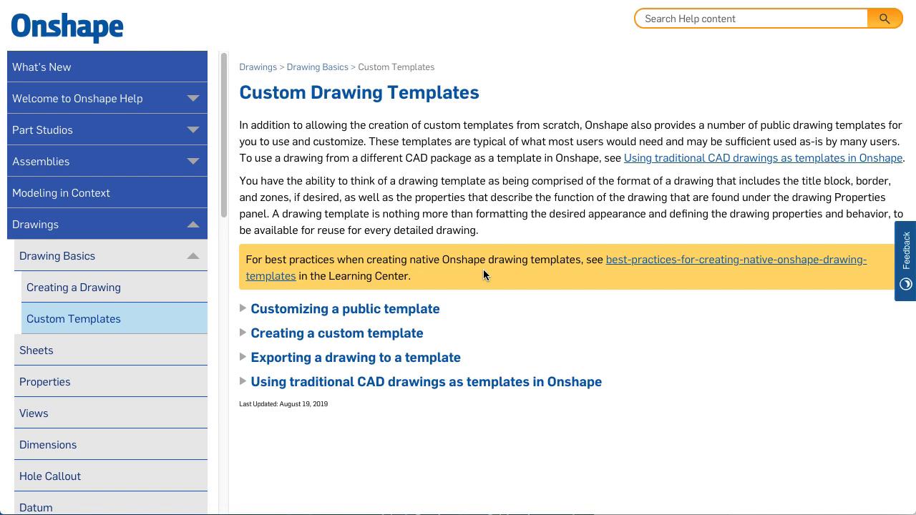
click(736, 261)
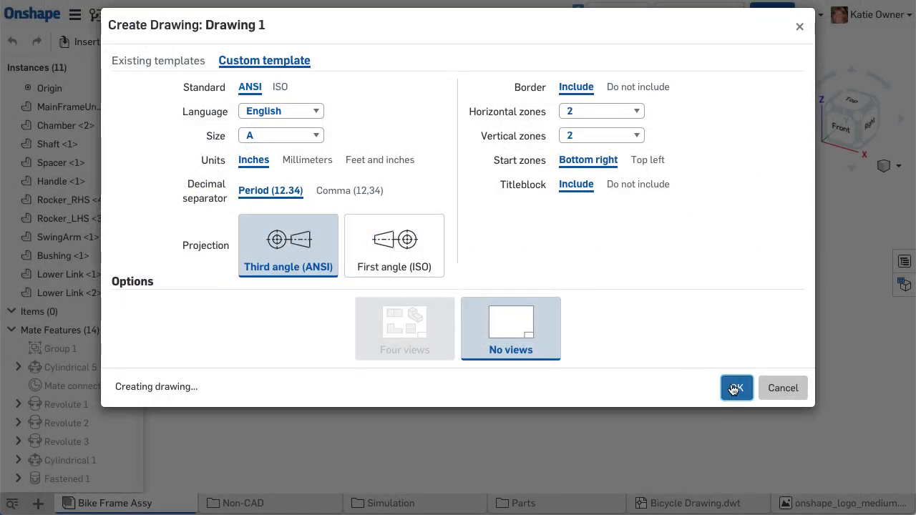
Step: Generate Drawing 1 with its bicycle frame view, then switch to the Bicycle Drawing tab
click(736, 388)
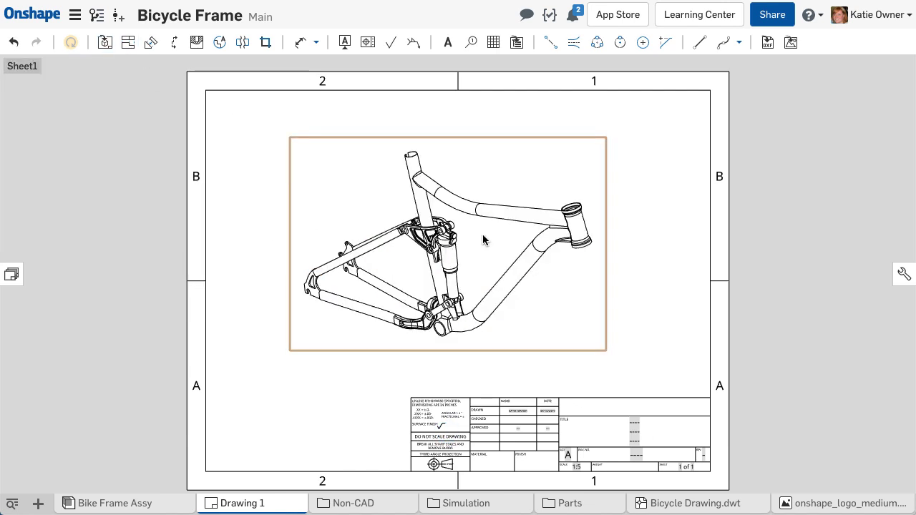
click(551, 502)
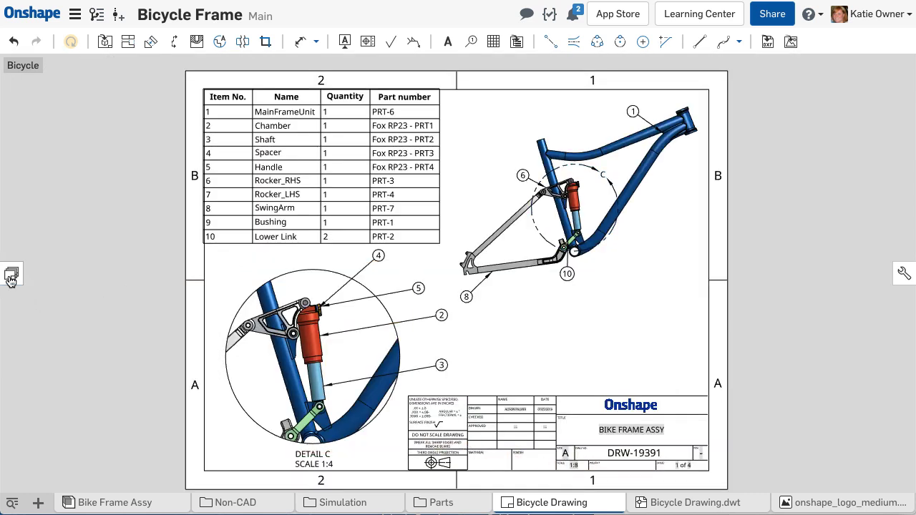
Step: From the Sheets panel move through the Frame sheet to the Rocker sheet
click(12, 275)
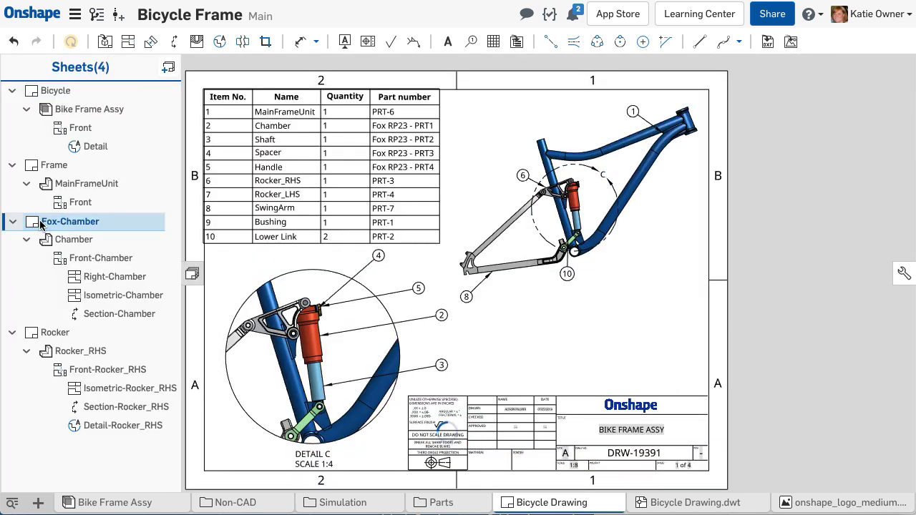
click(56, 166)
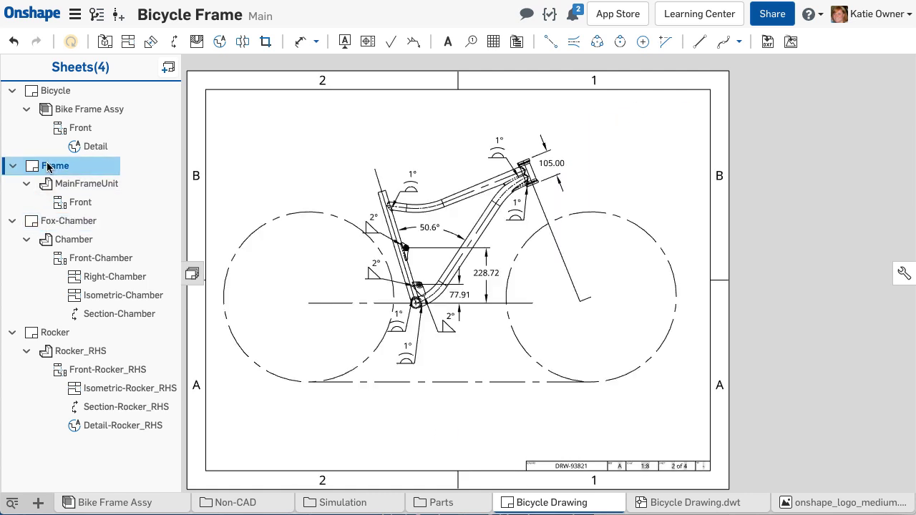
click(56, 333)
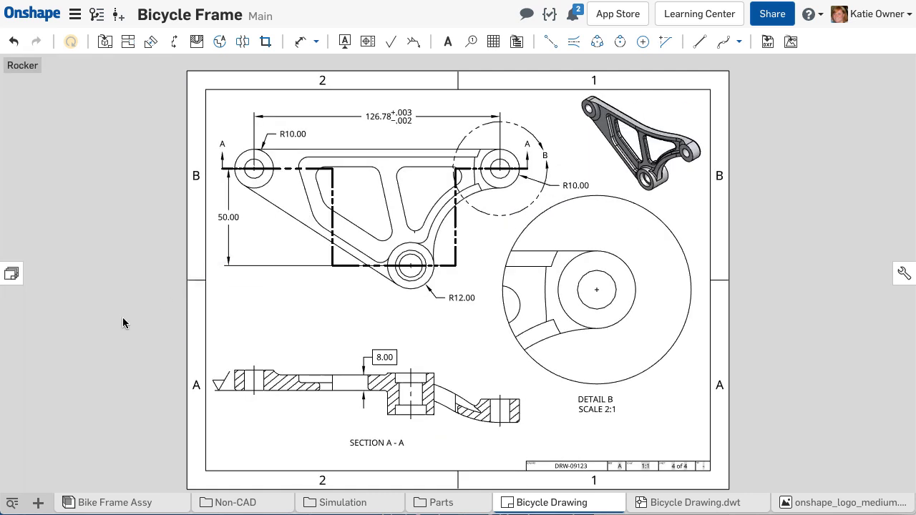
mouse_move(32, 280)
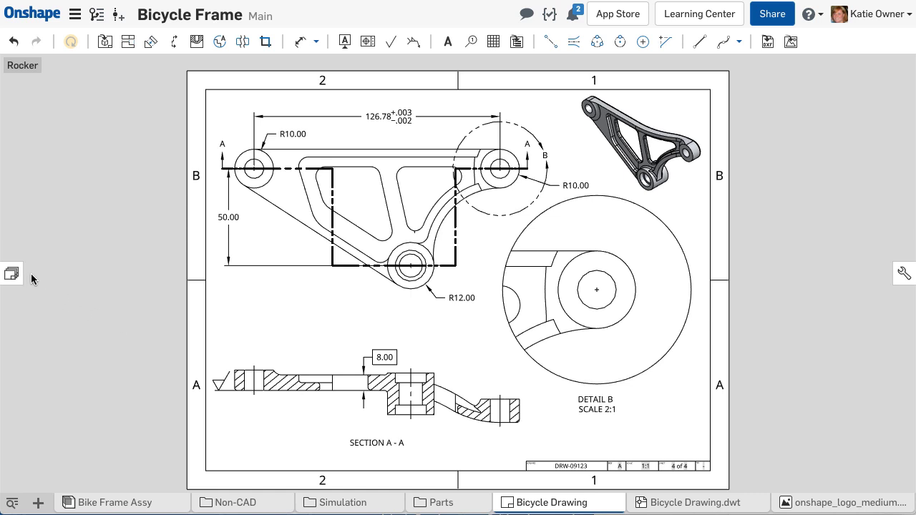